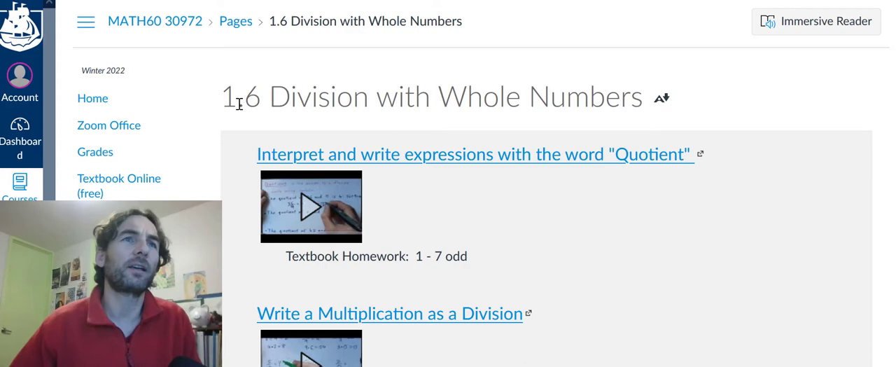
Return to the course Home page and browse the orientation, lesson, quiz and Zoom items
scroll("down", 3)
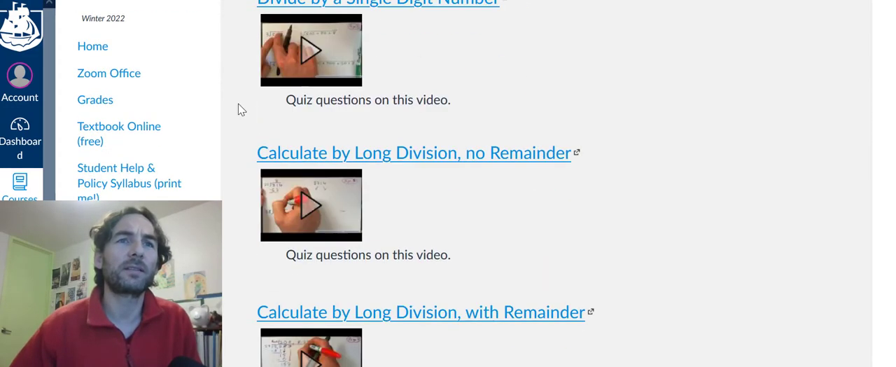
scroll("down", 3)
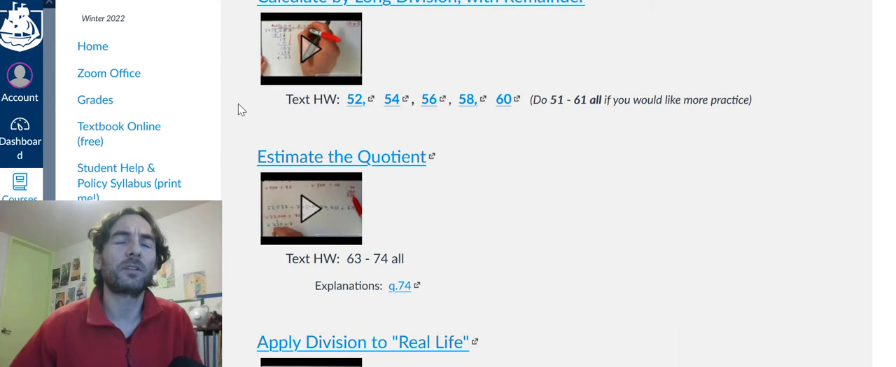
mouse_move(371, 275)
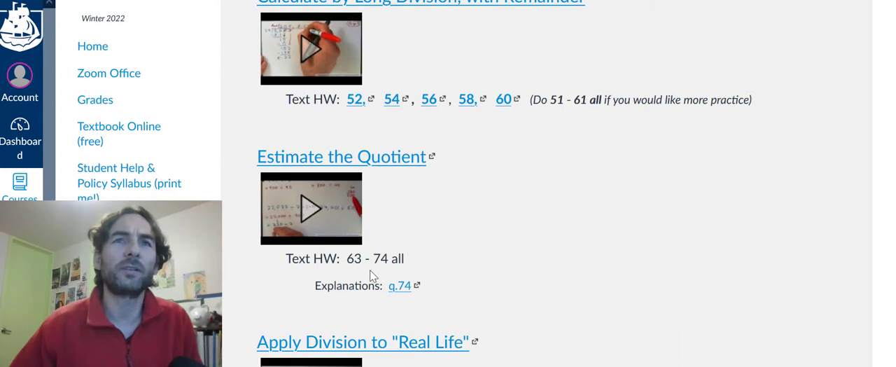
mouse_move(509, 256)
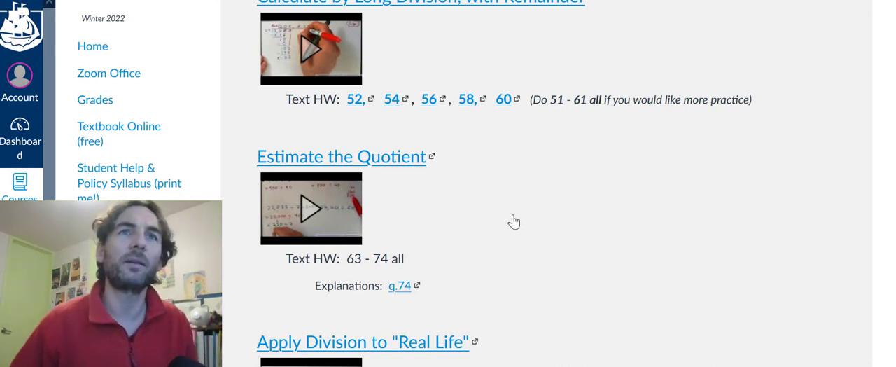
mouse_move(92, 46)
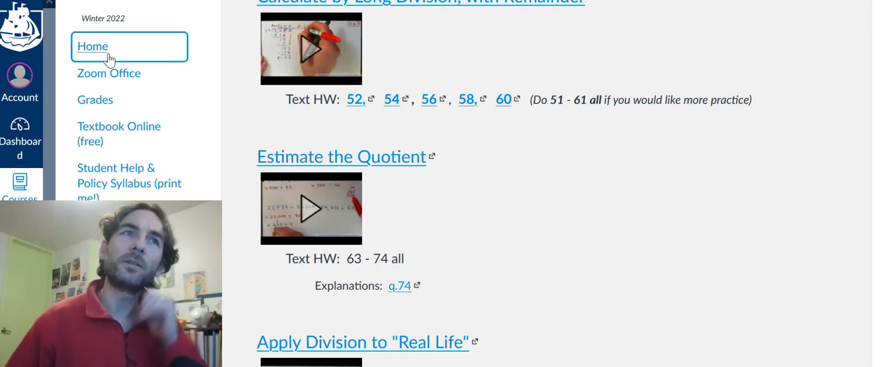
left_click(93, 46)
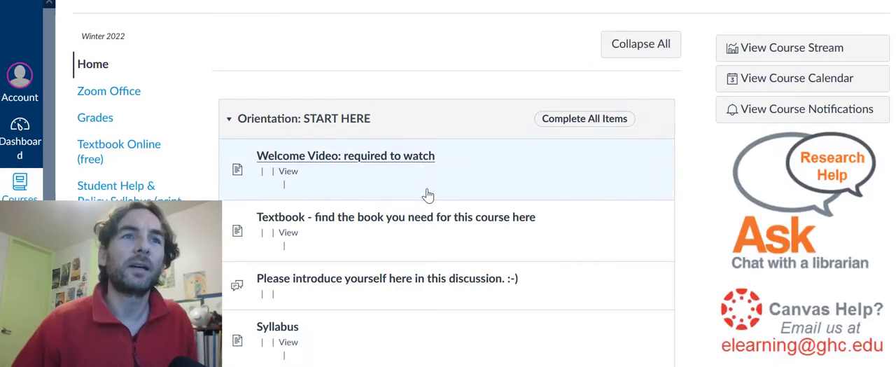
scroll("down", 3)
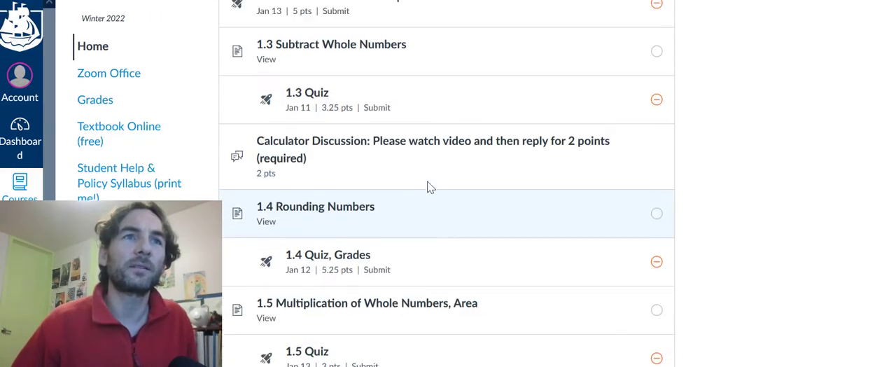
scroll("up", 3)
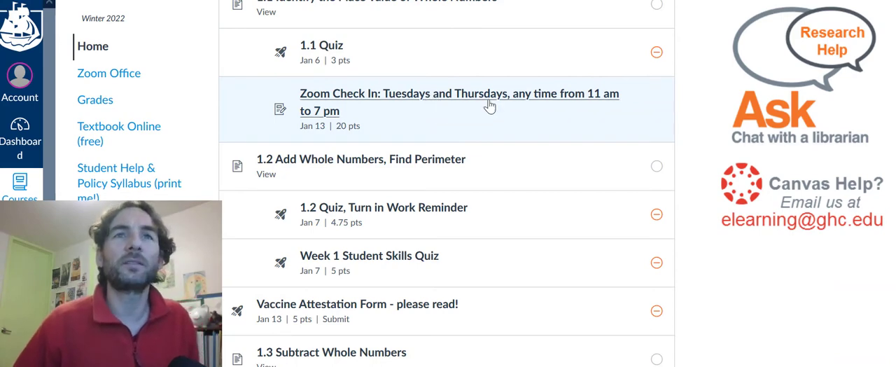
mouse_move(490, 101)
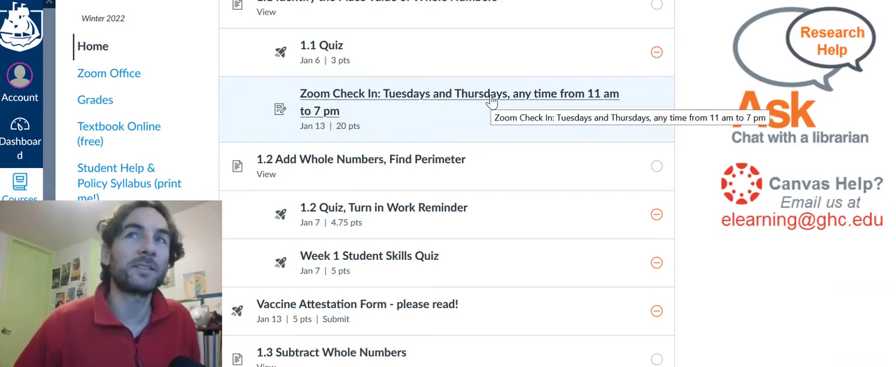
mouse_move(499, 135)
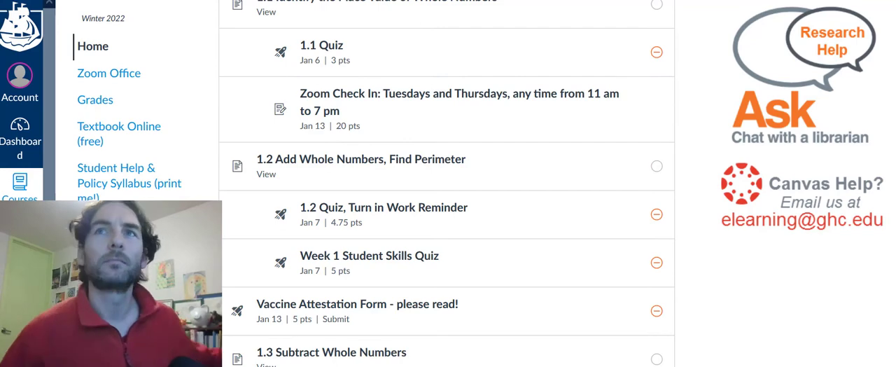
mouse_move(497, 98)
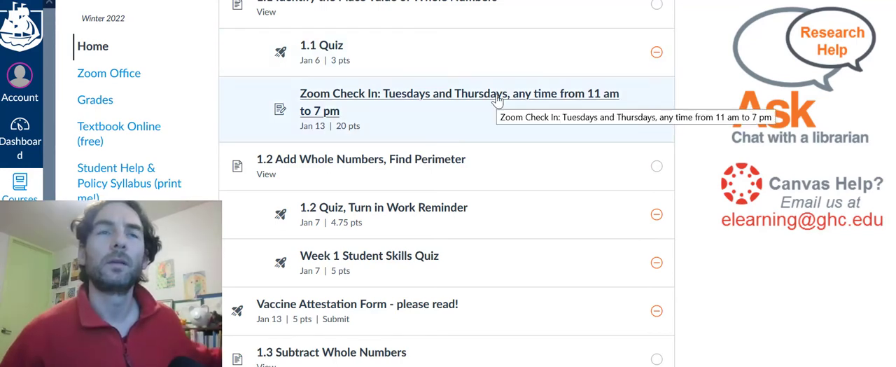
Open the Zoom Check In assignment from the module list and read through it
left_click(459, 93)
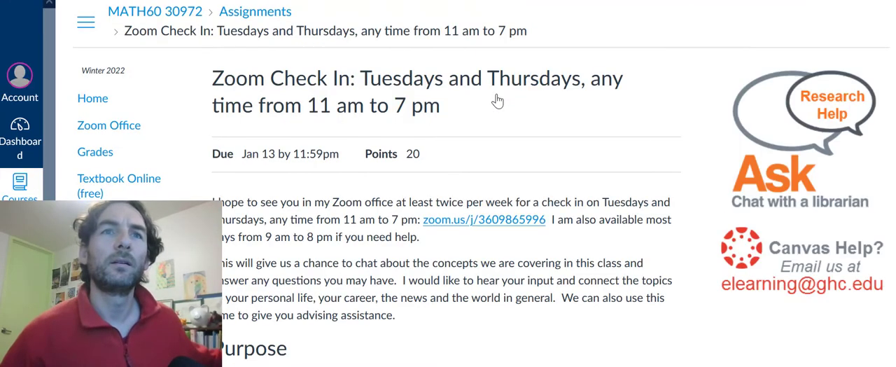
scroll("down", 3)
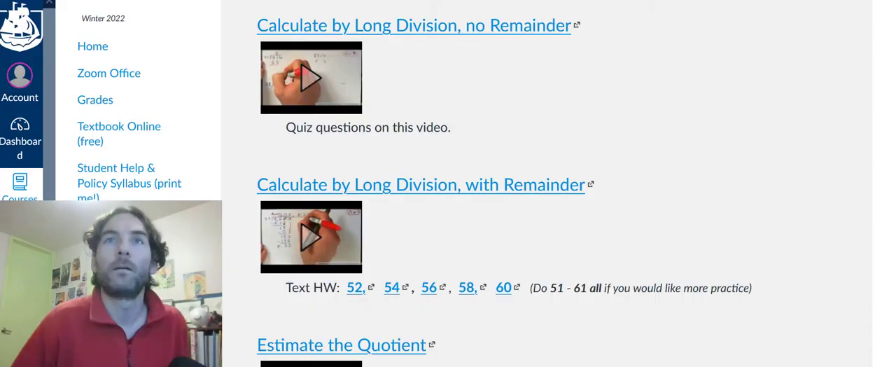
mouse_move(591, 247)
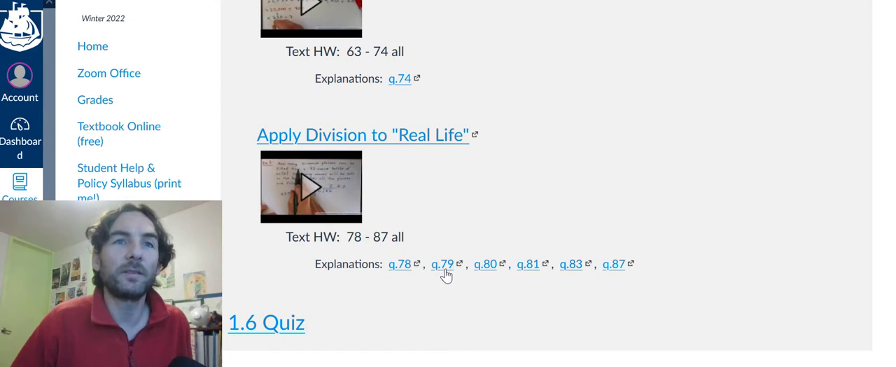
mouse_move(479, 267)
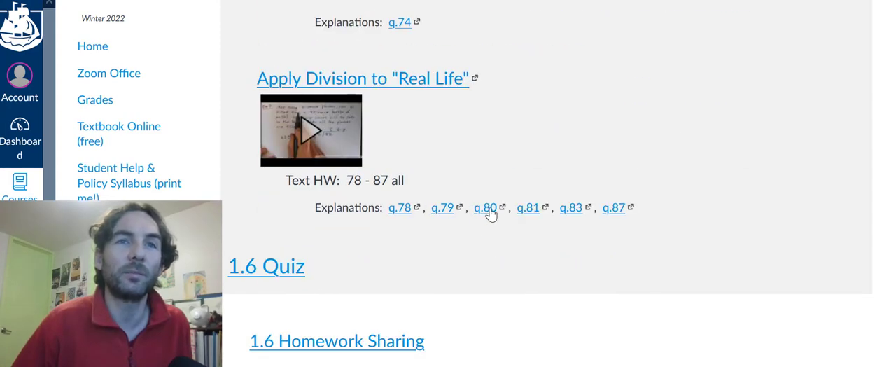
left_click(311, 130)
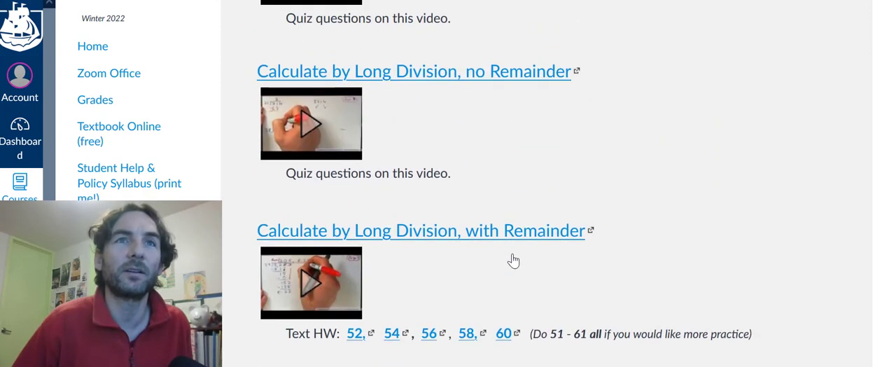
Open the 1.6 Homework Sharing discussion from the division lesson page
scroll("down", 3)
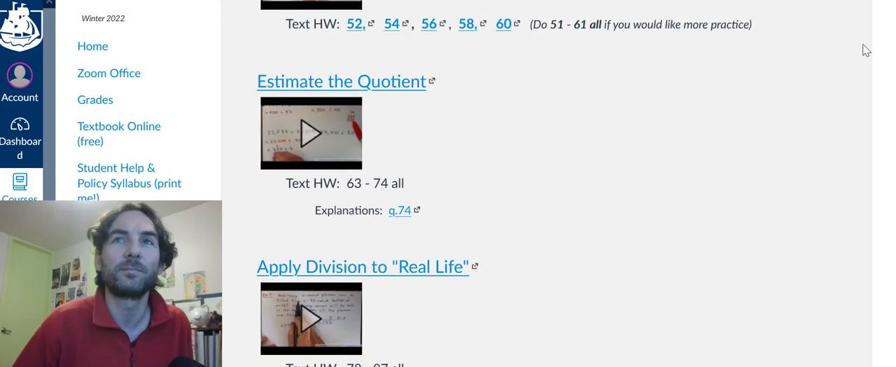
scroll("down", 3)
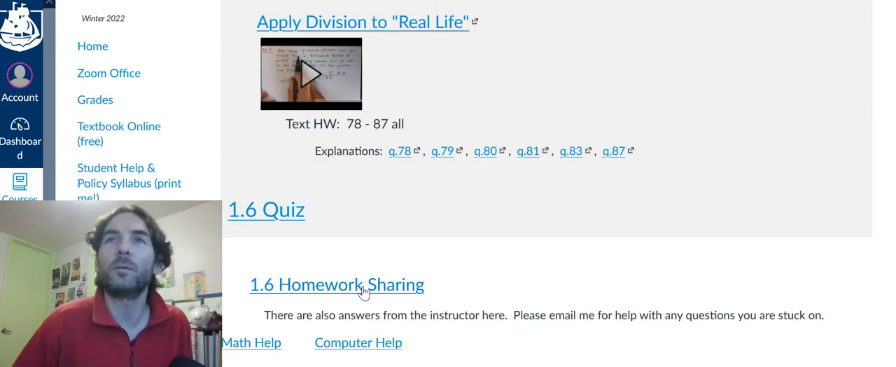
left_click(336, 284)
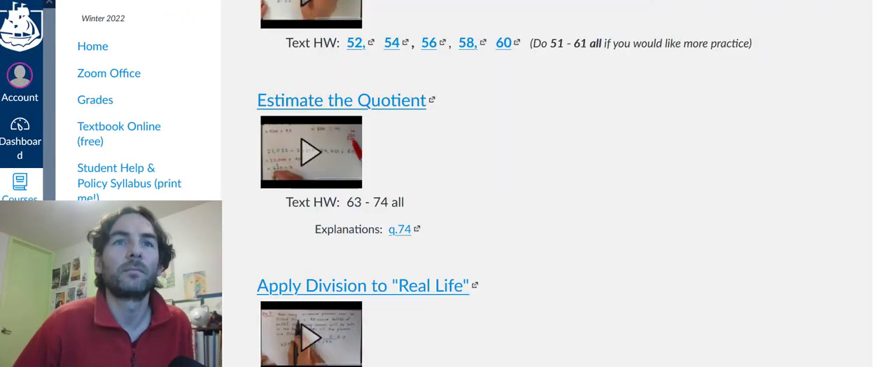
mouse_move(518, 188)
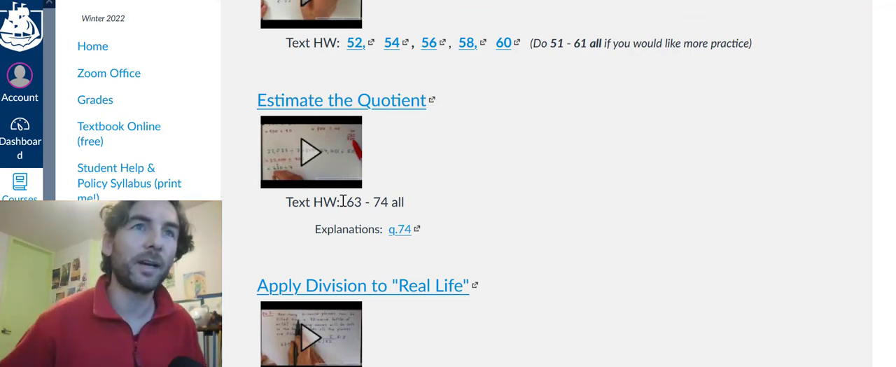
mouse_move(567, 171)
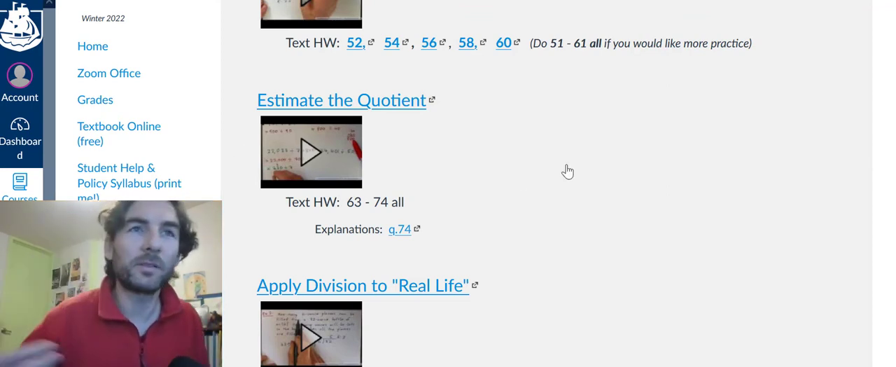
Advance from the bottom of the page to the Zoom Check In assignment
scroll("down", 3)
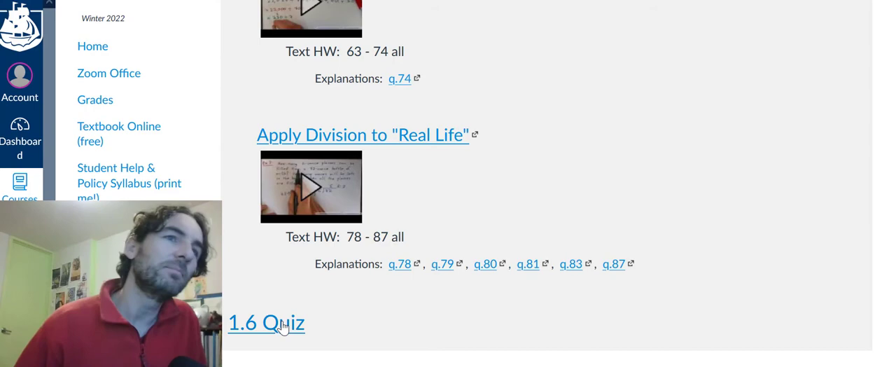
mouse_move(574, 237)
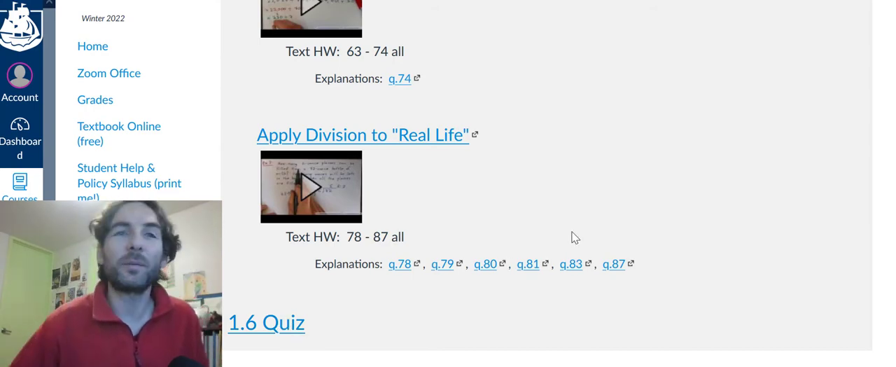
scroll("down", 3)
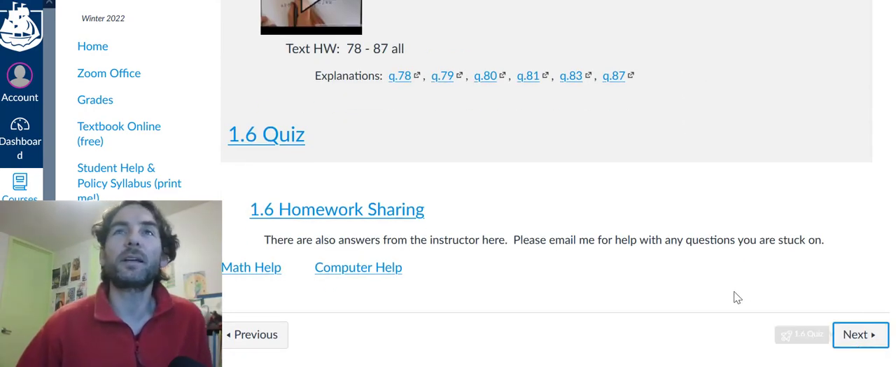
left_click(266, 134)
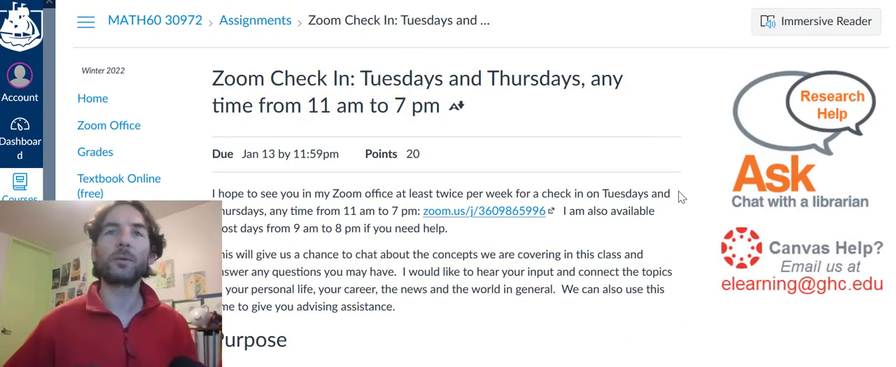
Scroll past the assignment's Criteria section and move on to the 1.7 PEMDAS lesson
scroll("down", 3)
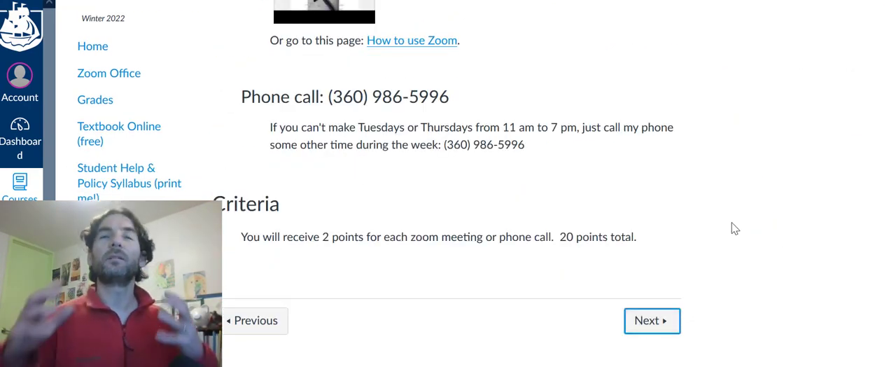
left_click(651, 320)
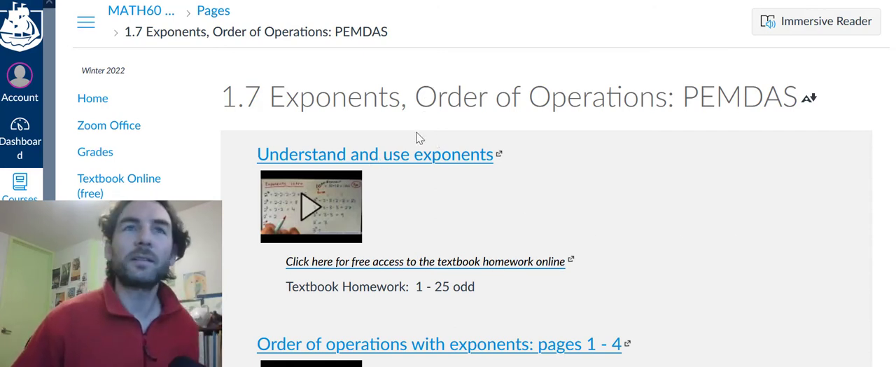
Scroll through the 1.7 Exponents videos and homework toward the 1.7 Quiz, Workforce Funding
scroll("down", 3)
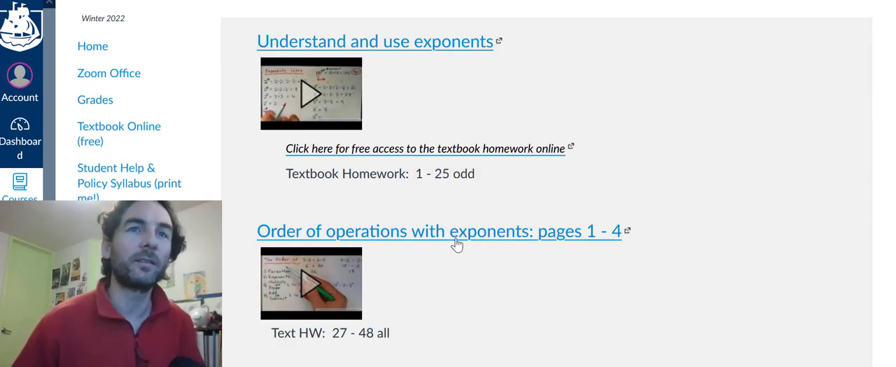
scroll("down", 3)
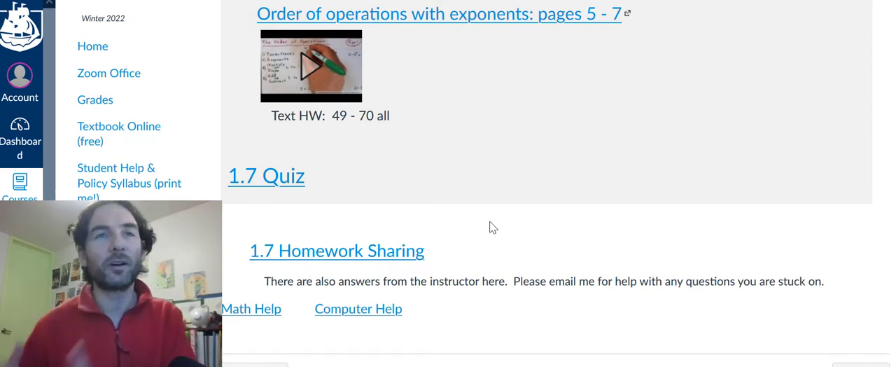
scroll("down", 3)
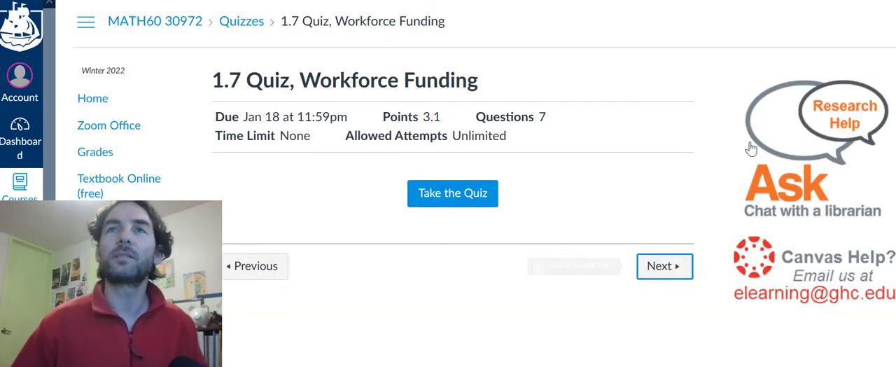
Scroll through the Chapter 1 Review problem list
scroll("down", 3)
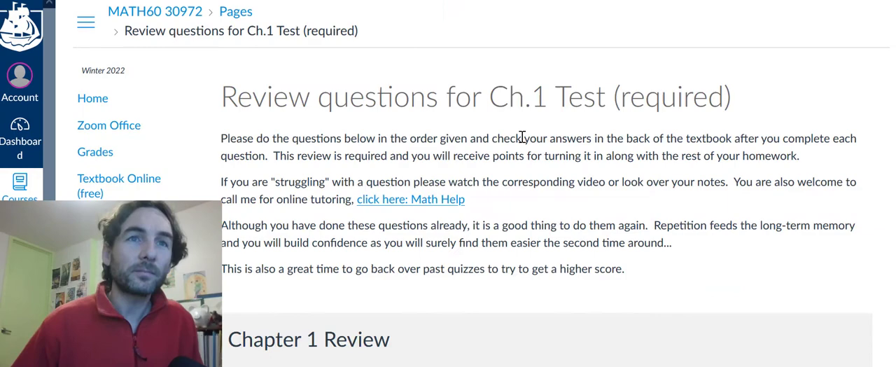
scroll("down", 3)
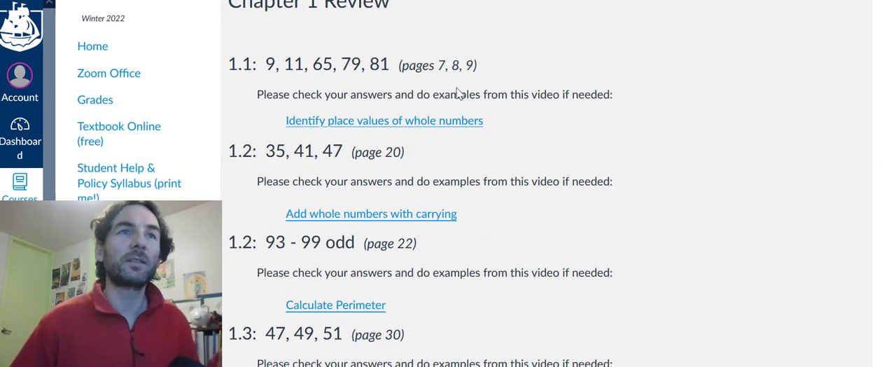
scroll("down", 3)
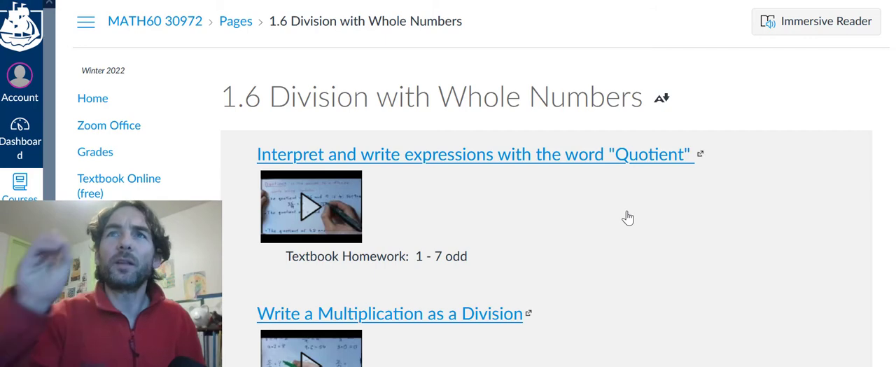
Review the 1.6 division videos and homework problems, then open the 1.6 Quiz
scroll("down", 3)
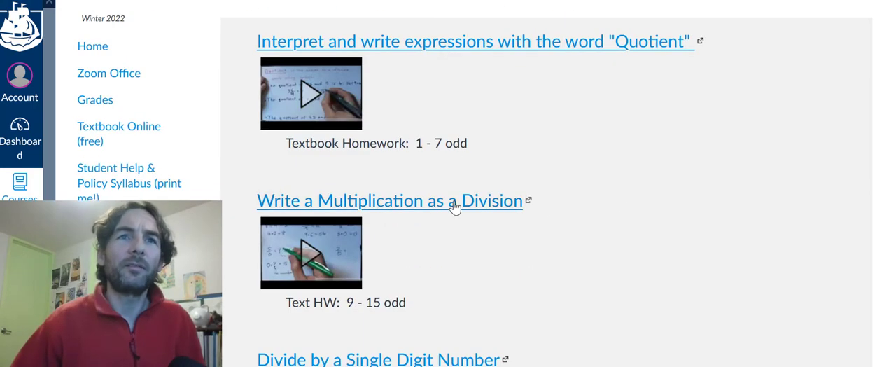
scroll("down", 3)
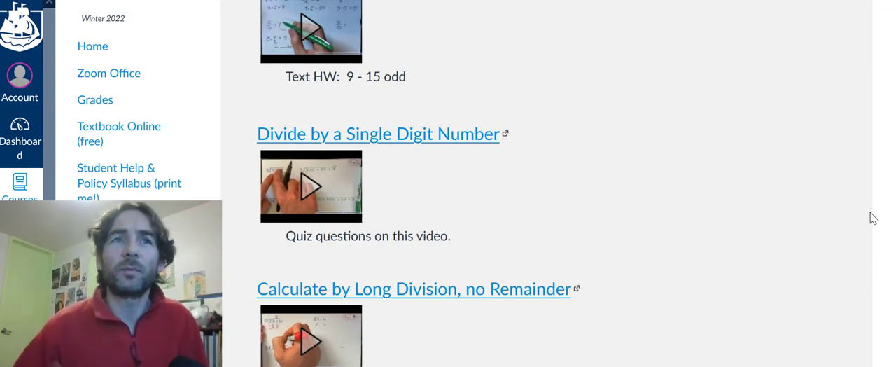
scroll("down", 3)
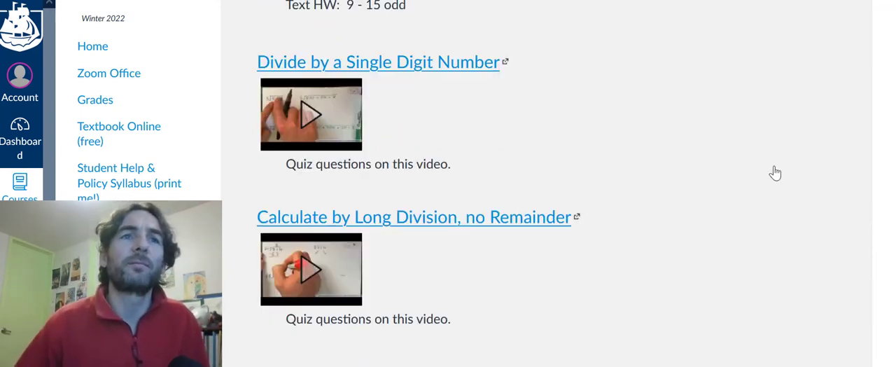
scroll("down", 3)
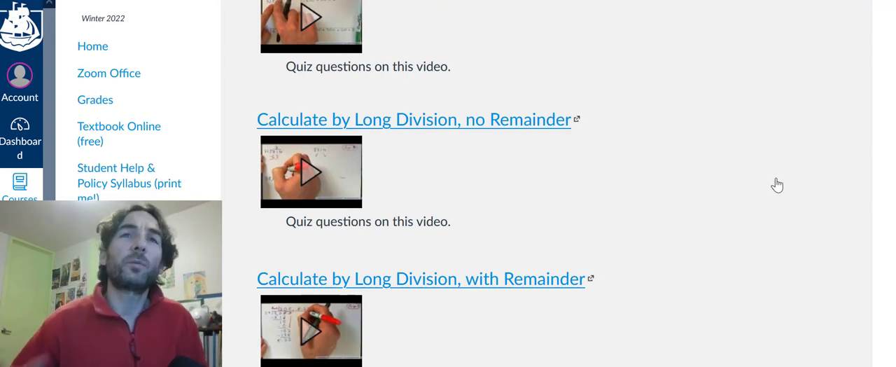
scroll("down", 3)
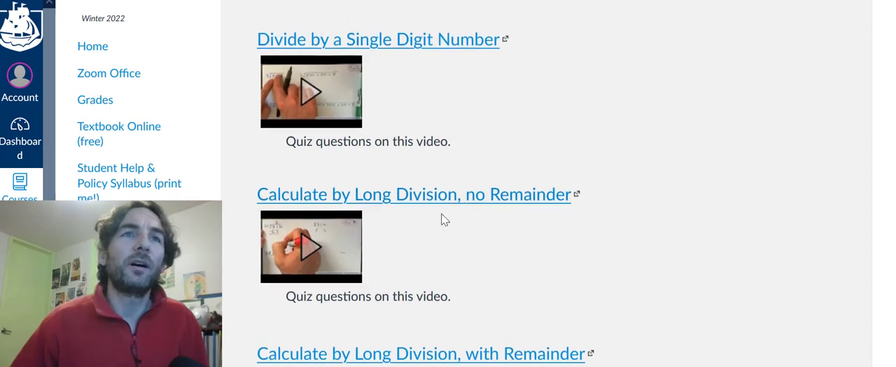
scroll("down", 3)
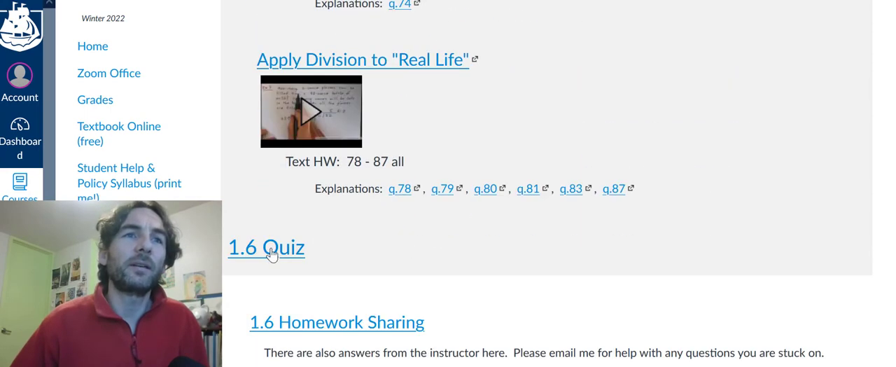
mouse_move(272, 249)
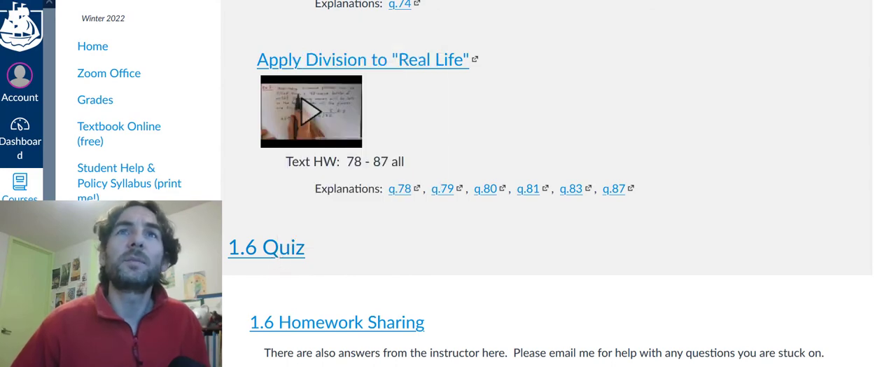
left_click(266, 247)
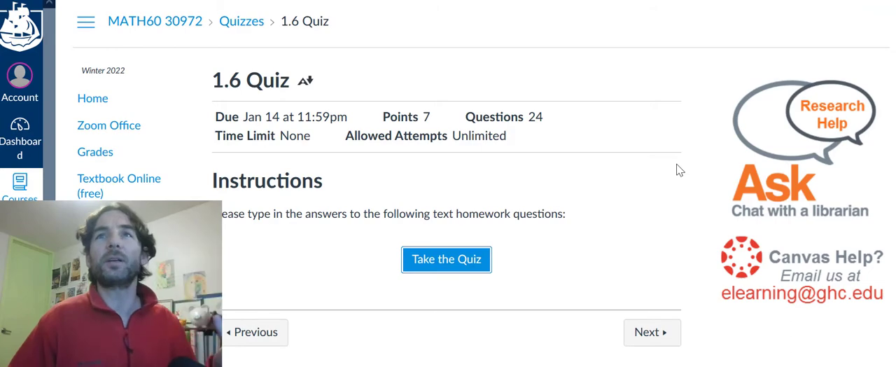
Start the 1.6 Quiz, skim its division questions, then return to course Home
left_click(446, 259)
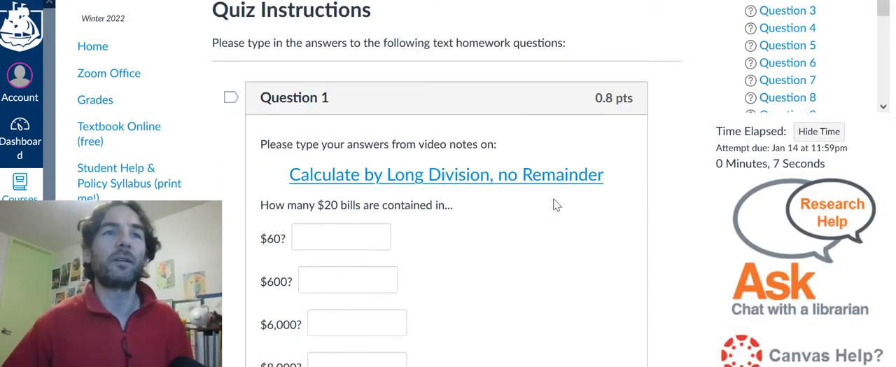
scroll("down", 3)
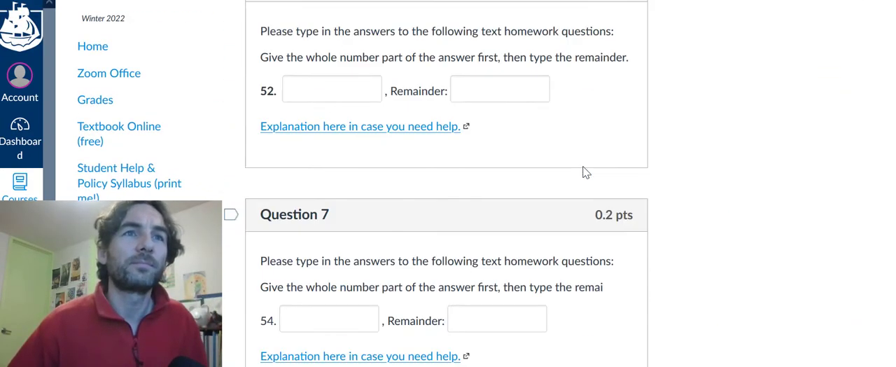
scroll("down", 3)
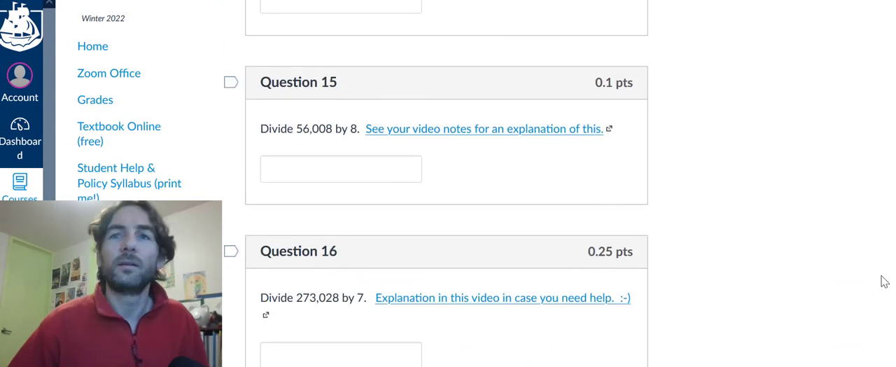
left_click(92, 45)
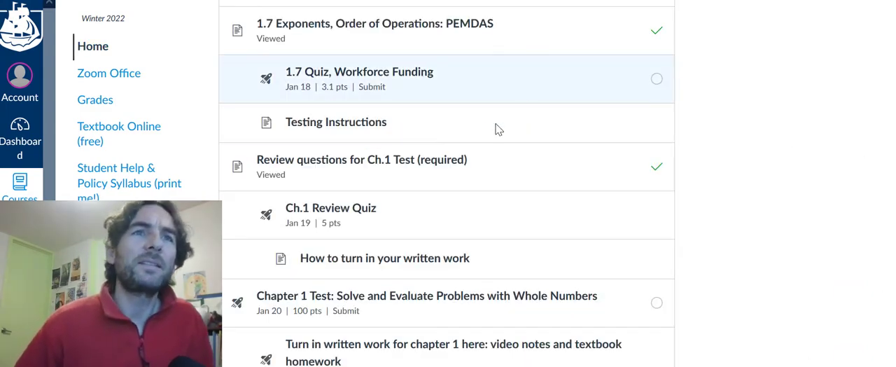
mouse_move(343, 213)
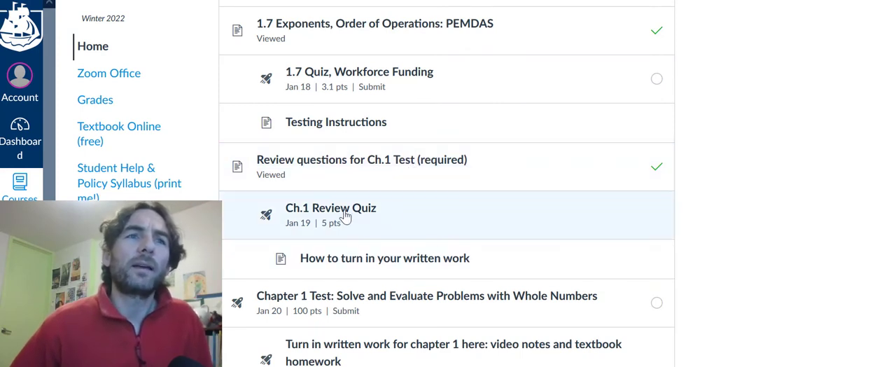
mouse_move(536, 225)
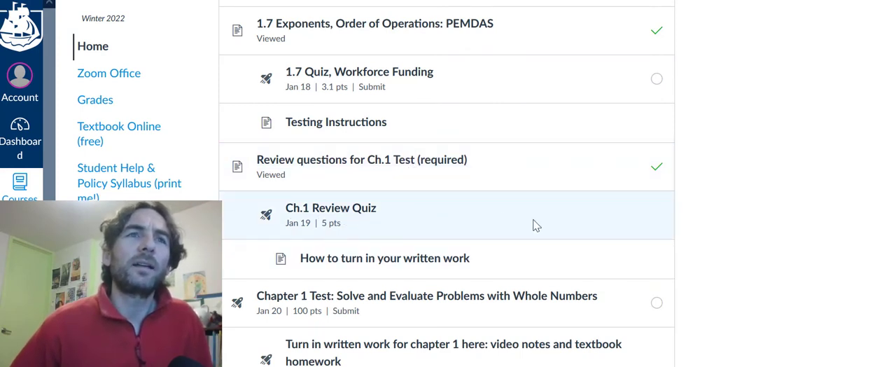
mouse_move(418, 212)
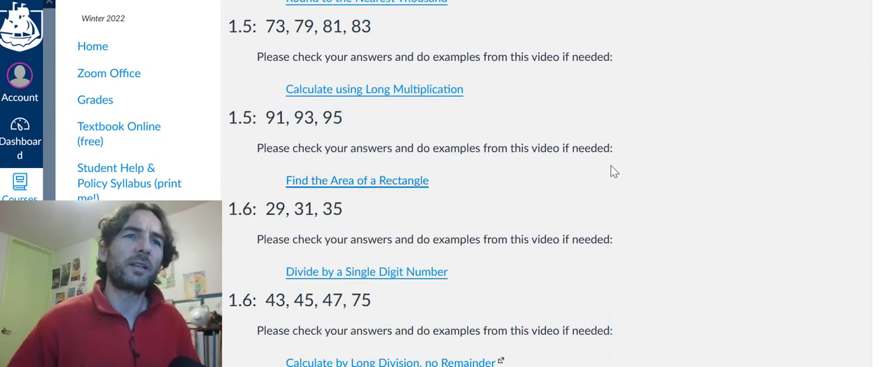
Scroll to the bottom of the Chapter 1 review questions and open the Ch.1 Review Quiz
scroll("down", 3)
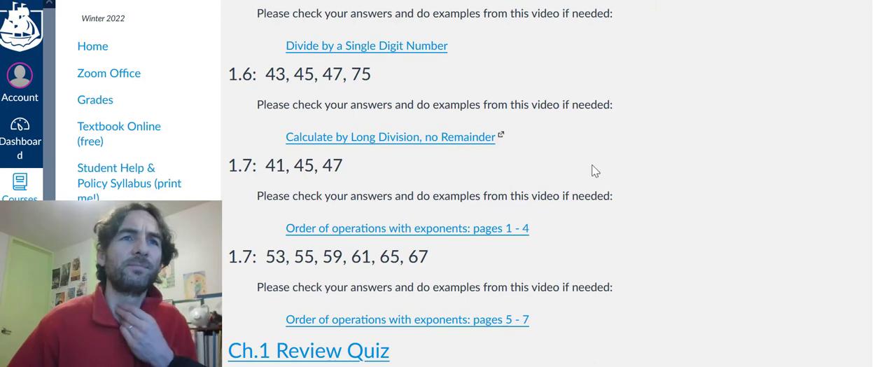
mouse_move(504, 61)
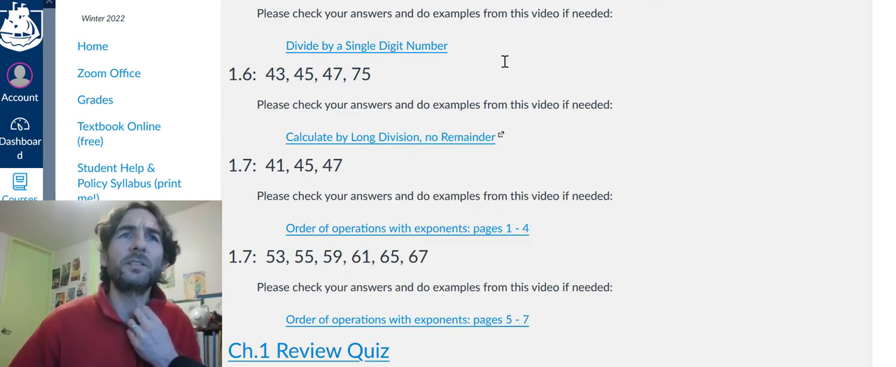
left_click(308, 350)
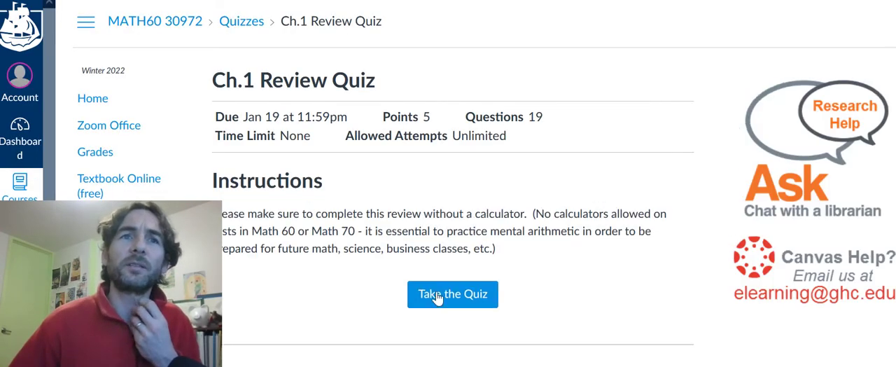
Start a Ch.1 Review Quiz attempt and view the no-calculator instructions and Question 1
left_click(453, 294)
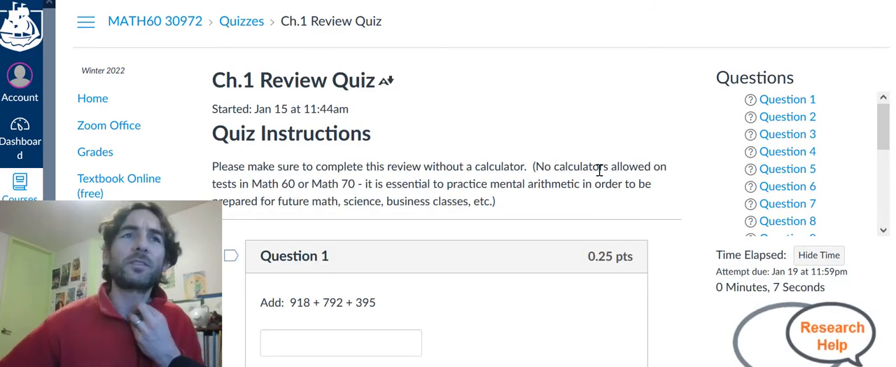
mouse_move(642, 128)
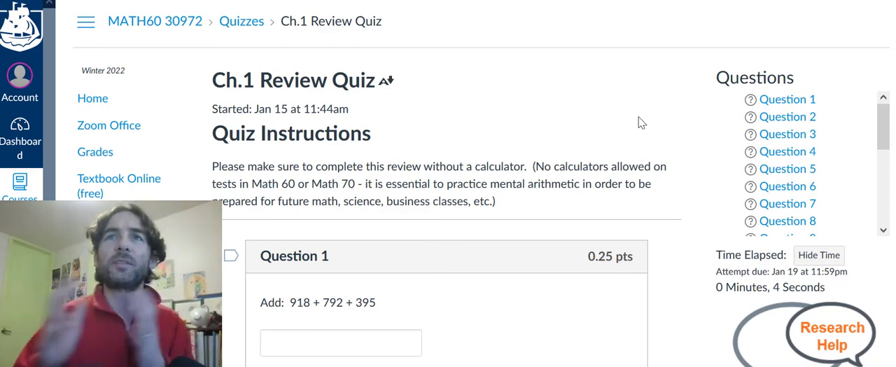
mouse_move(638, 142)
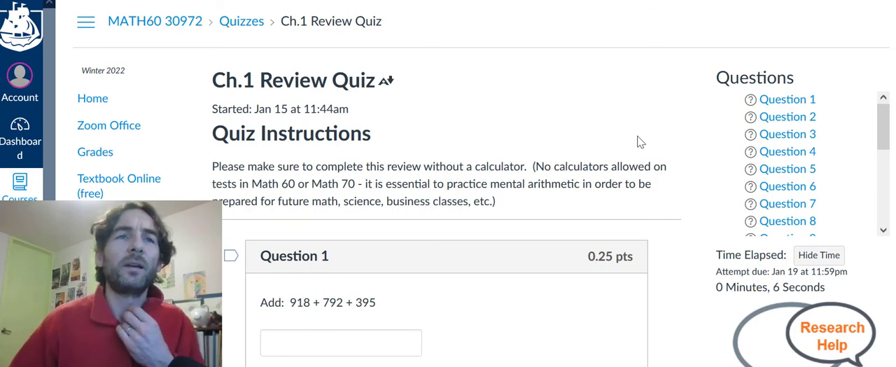
scroll("down", 3)
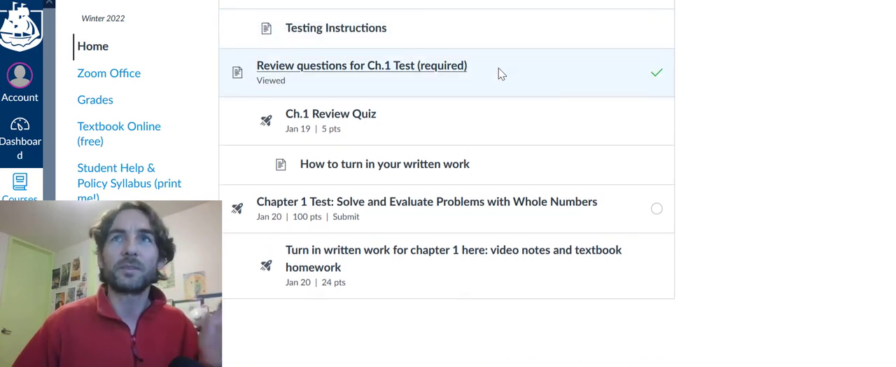
scroll("down", 3)
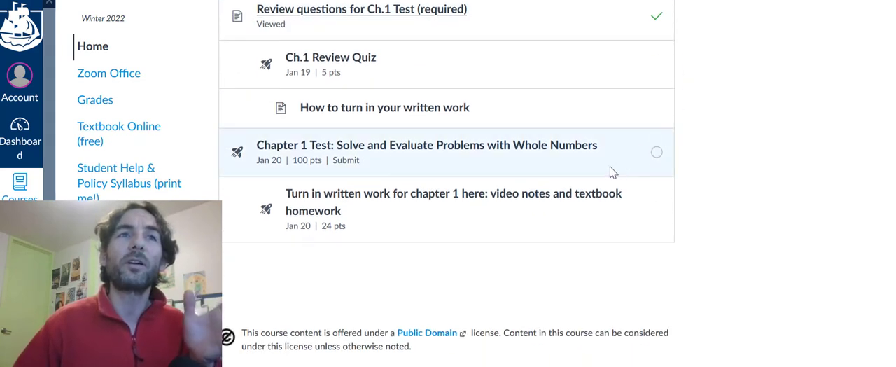
mouse_move(602, 149)
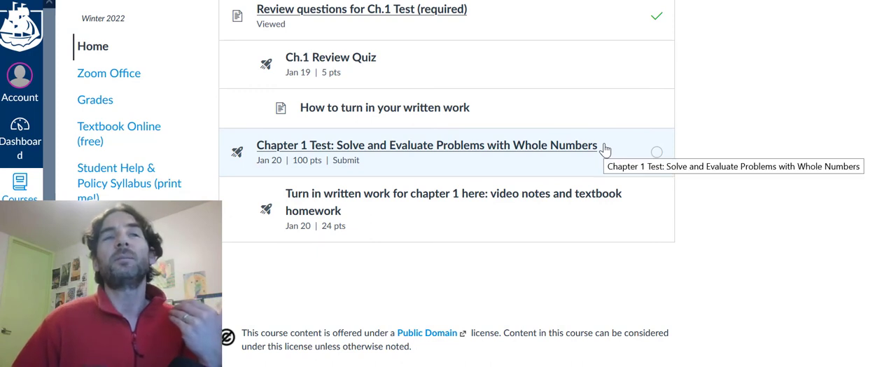
mouse_move(752, 147)
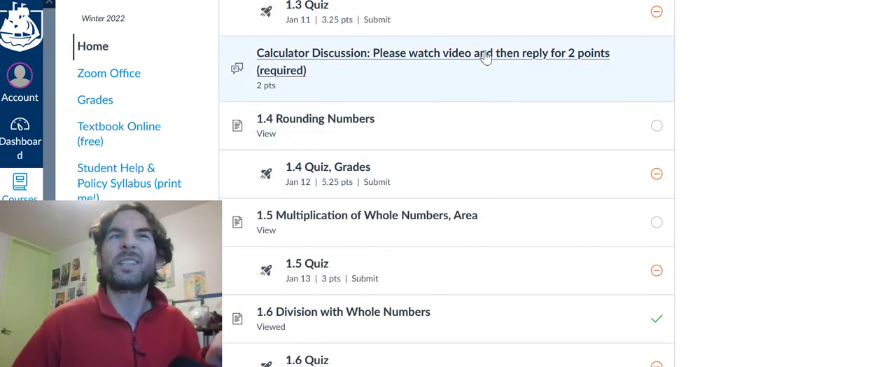
scroll("up", 3)
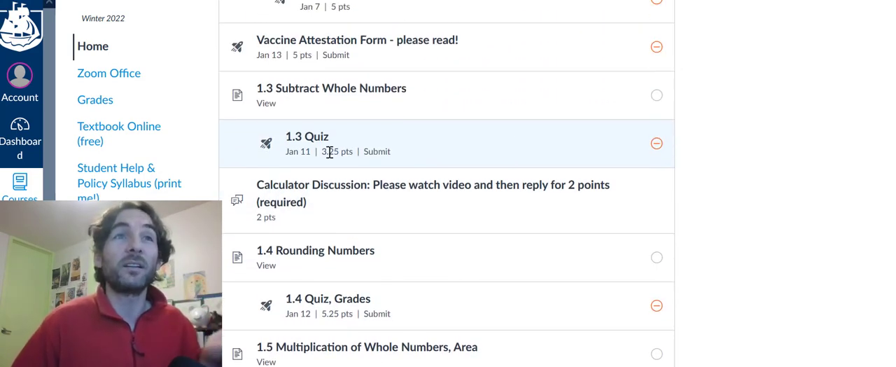
scroll("down", 3)
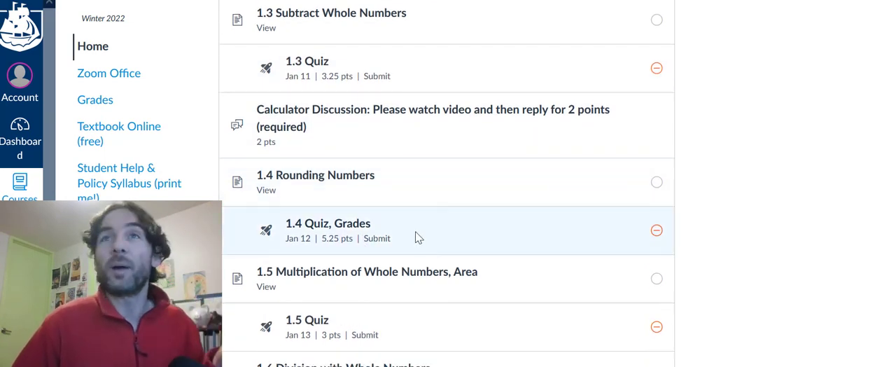
scroll("down", 3)
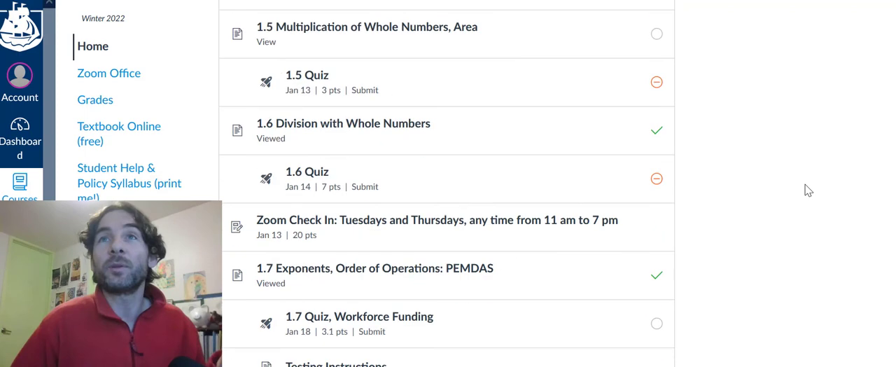
scroll("down", 3)
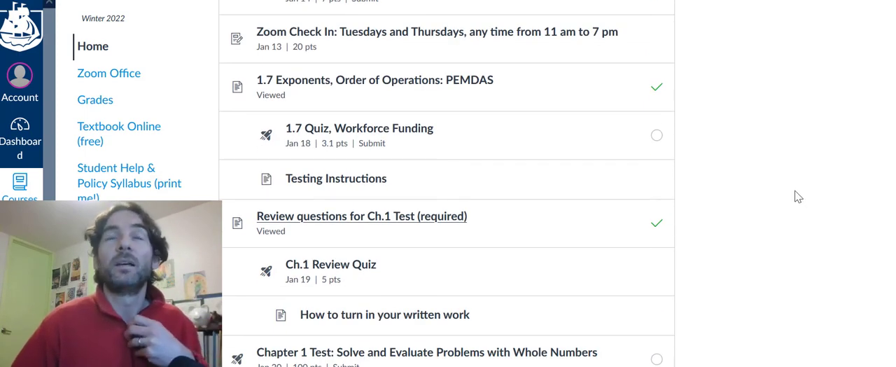
mouse_move(774, 167)
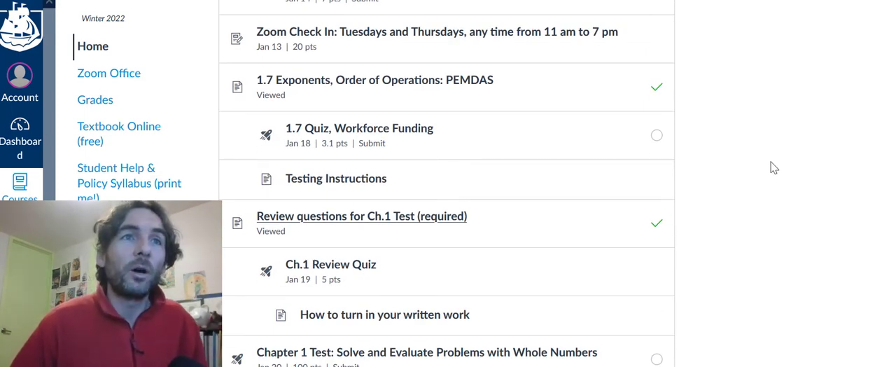